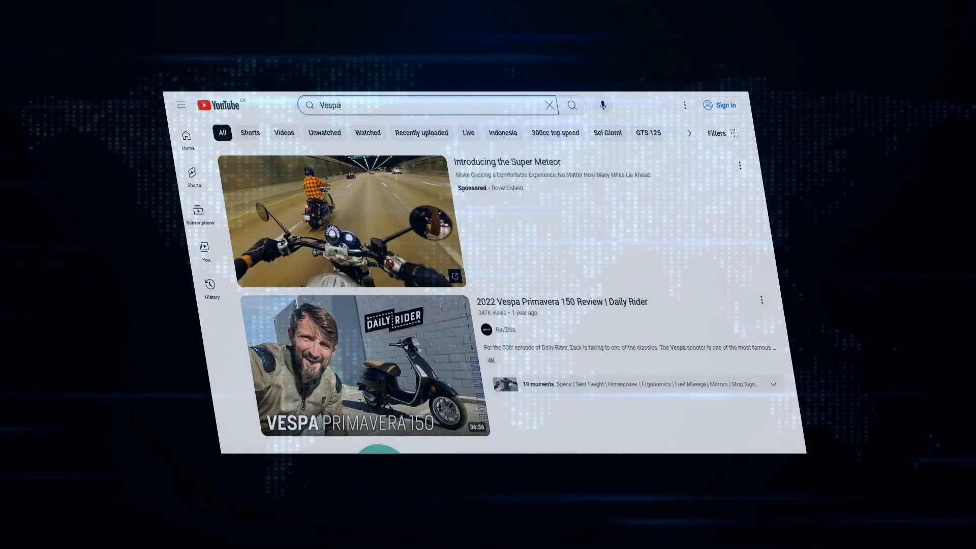
scroll(down, 3)
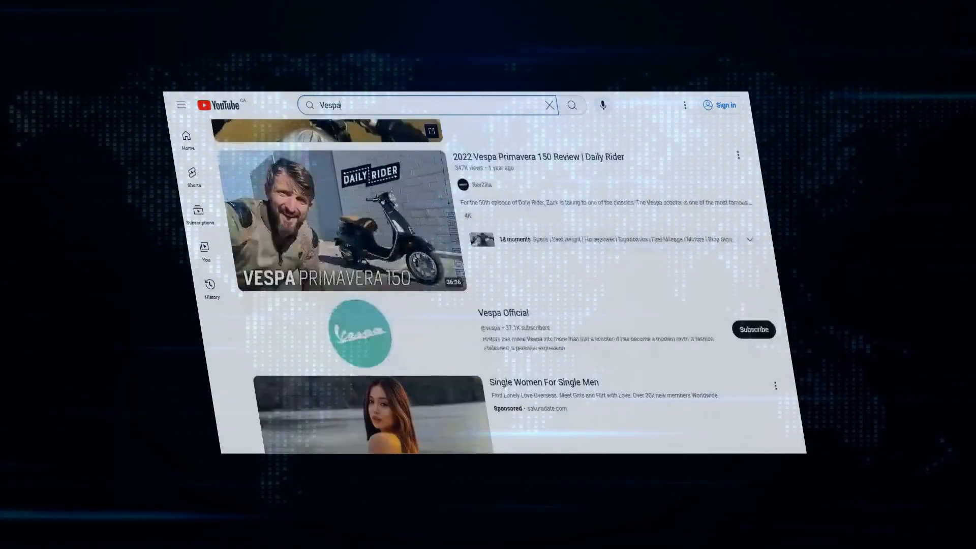
scroll(down, 3)
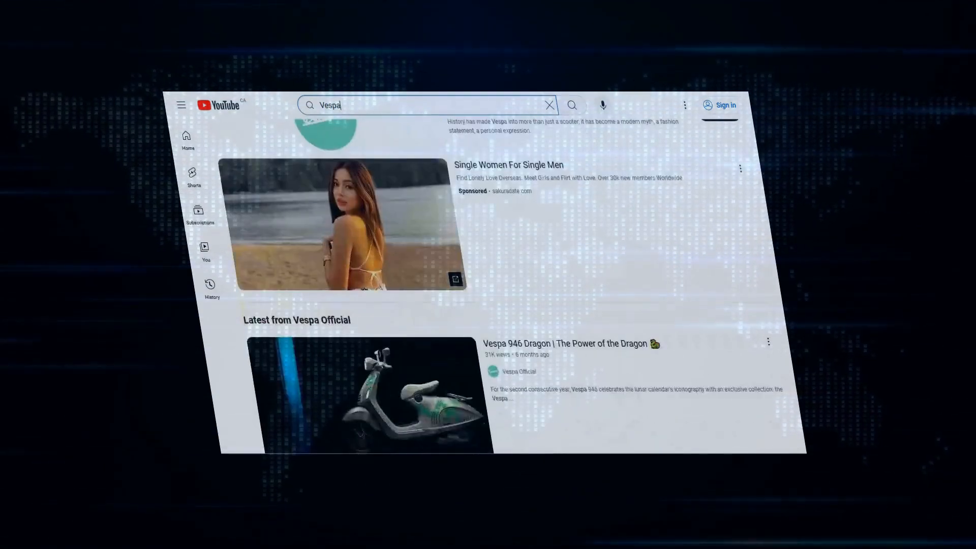
scroll(up, 3)
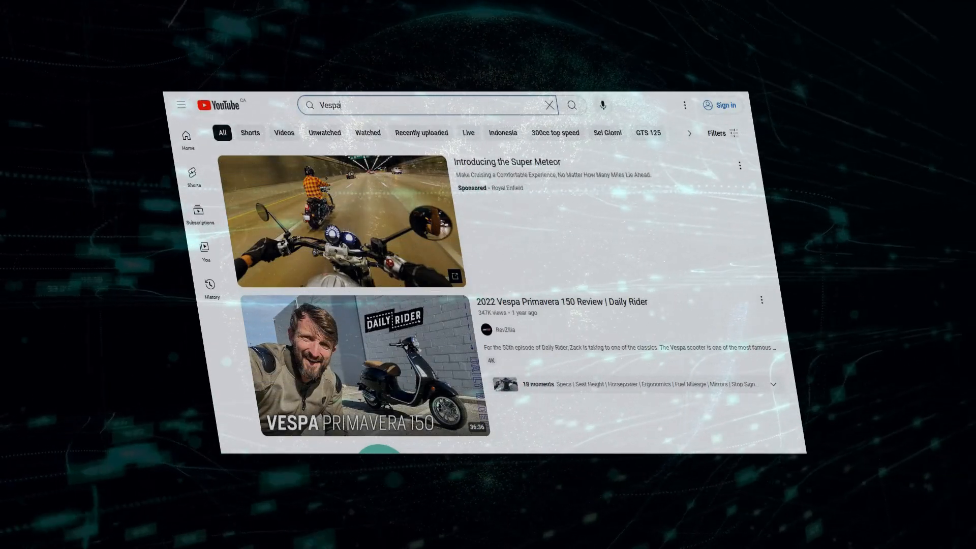
scroll(down, 3)
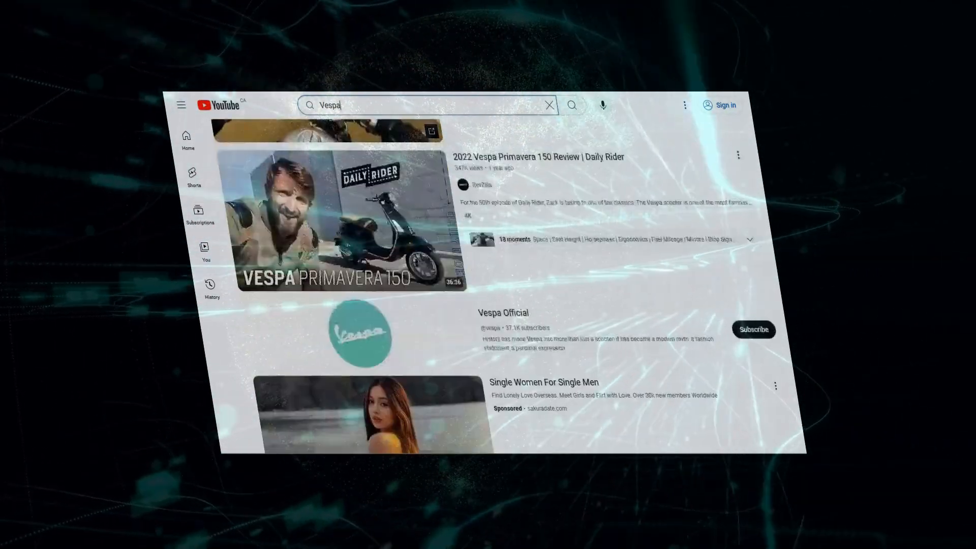
scroll(down, 3)
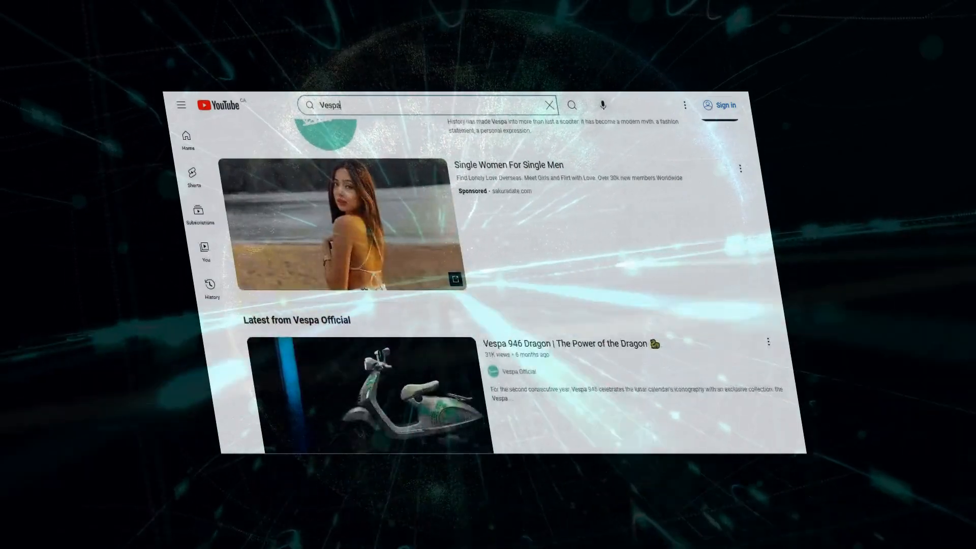
scroll(down, 3)
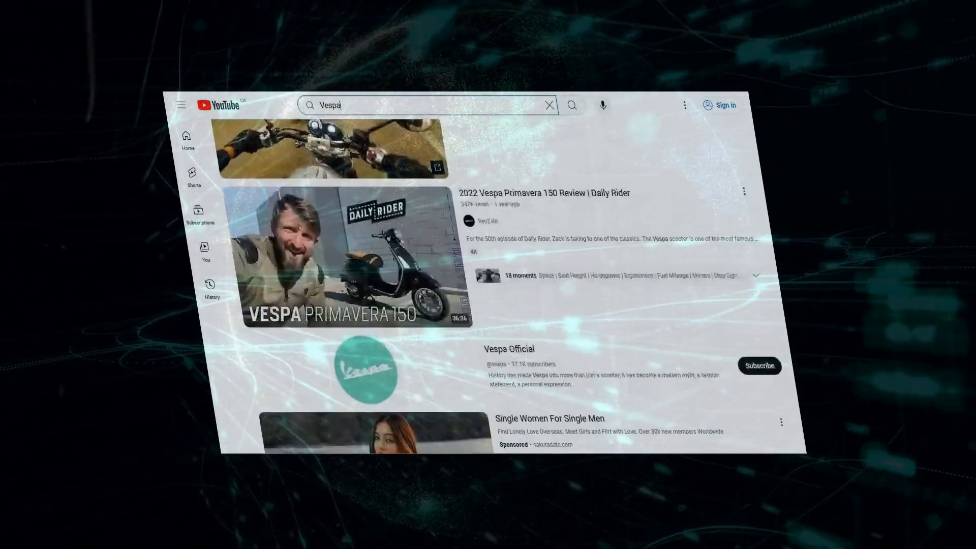